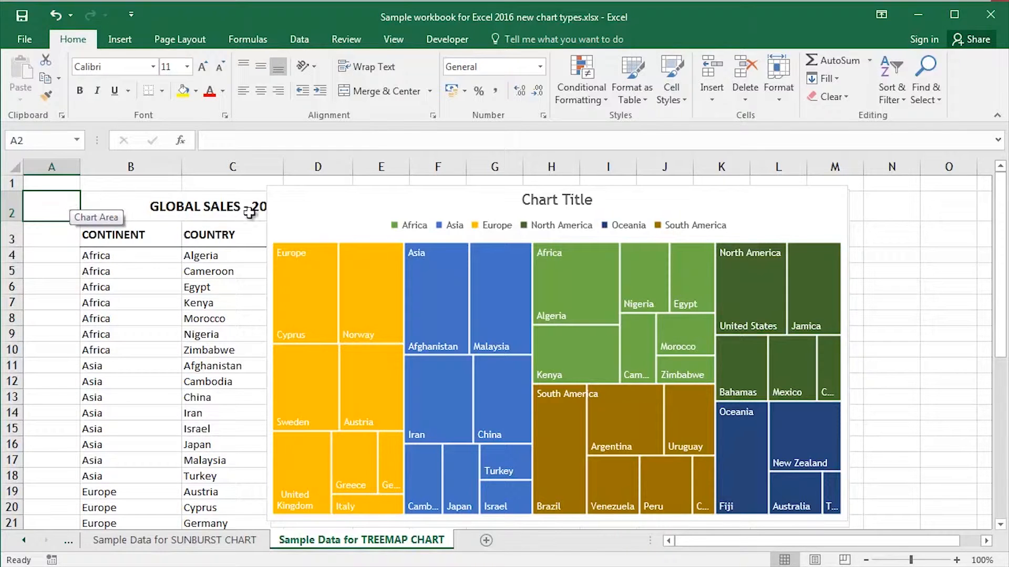
mouse_move(349, 197)
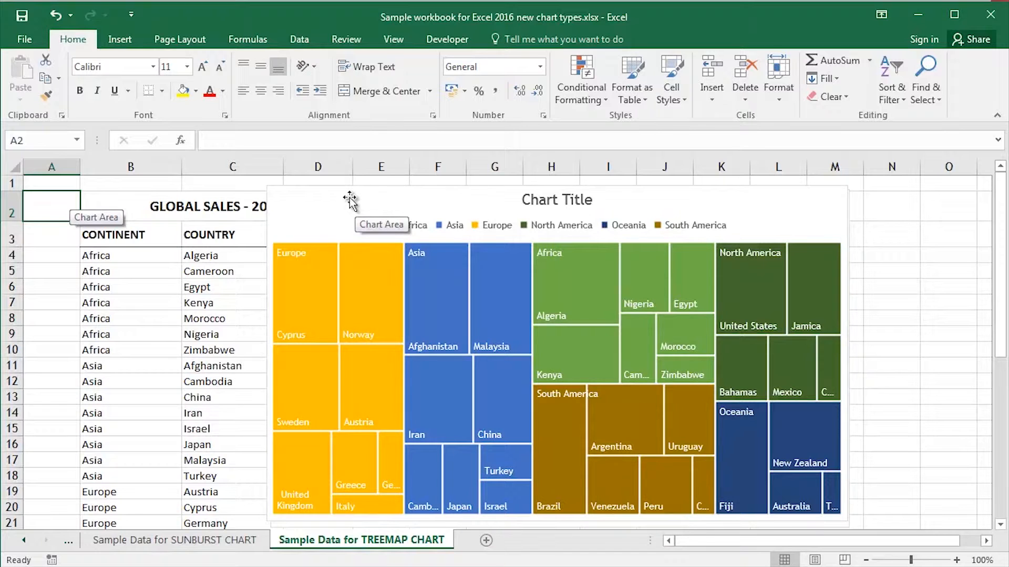
- Move the existing treemap chart slightly upward and select it
left_click_drag(351, 199, 302, 204)
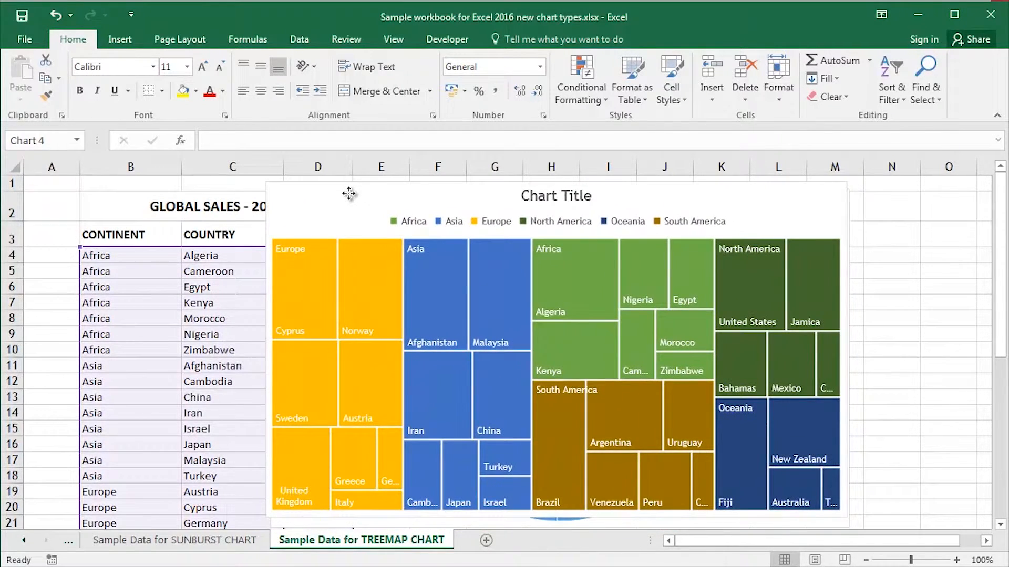
left_click(557, 290)
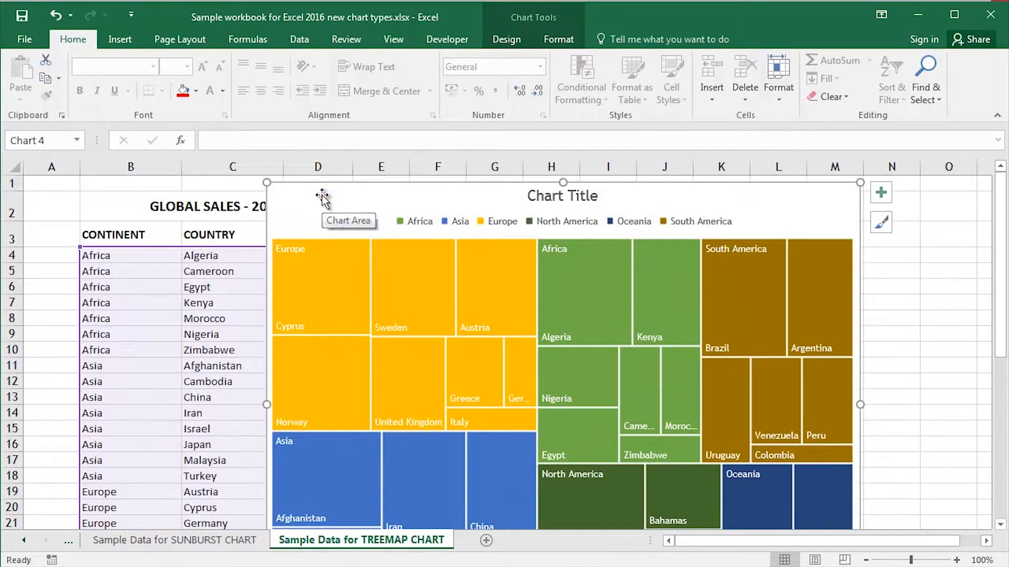
- Select the old treemap chart for deletion, leaving the GLOBAL SALES - 2015 table
left_click_drag(323, 198, 377, 246)
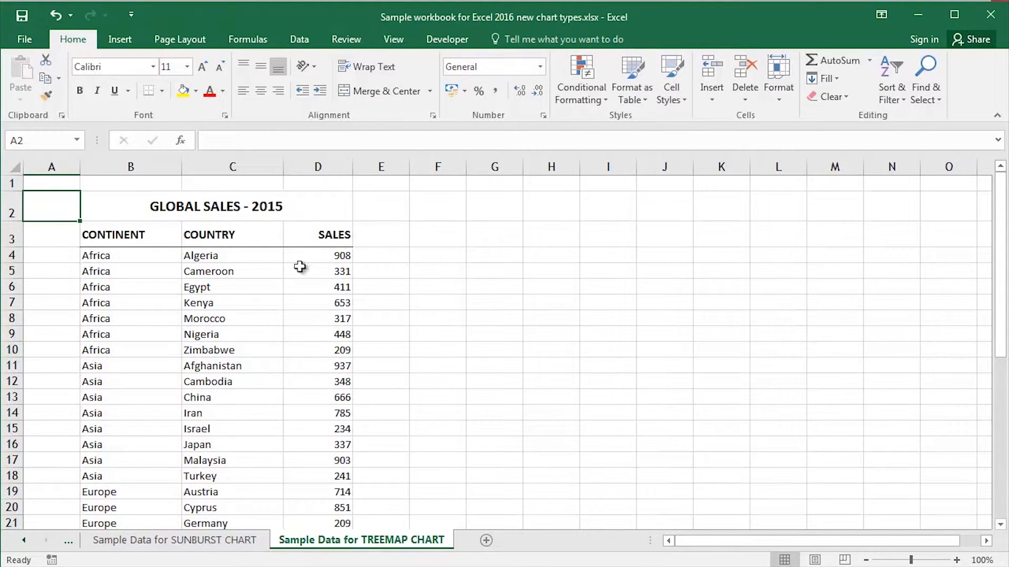
- Make a cell in the global sales table active and switch to the Insert ribbon
left_click(232, 271)
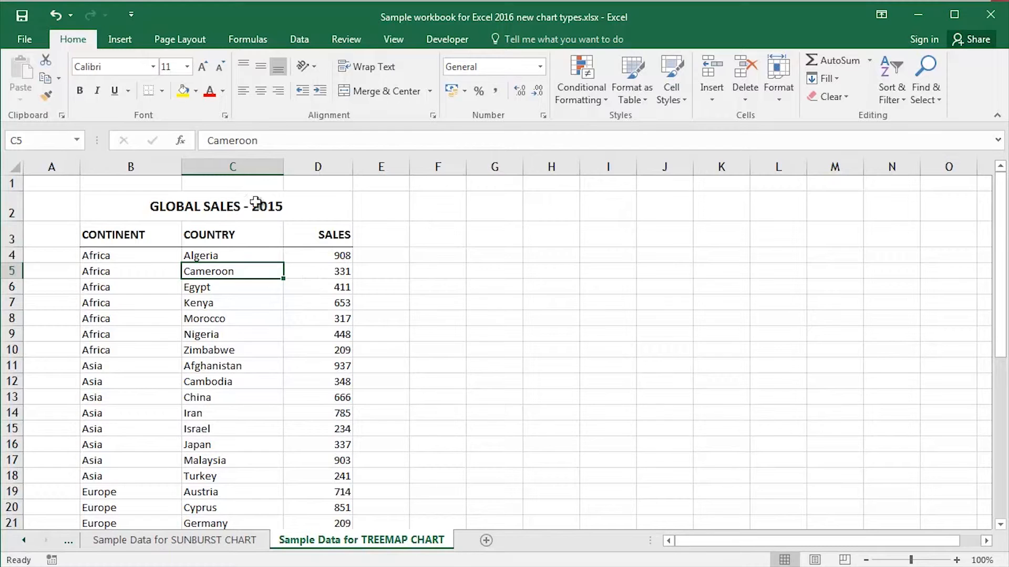
left_click(120, 40)
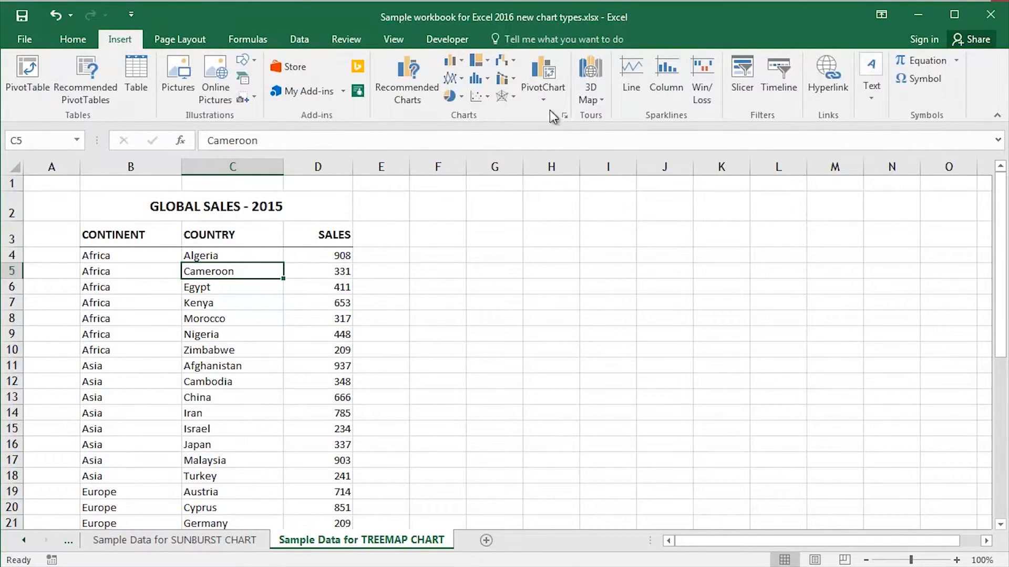
mouse_move(476, 78)
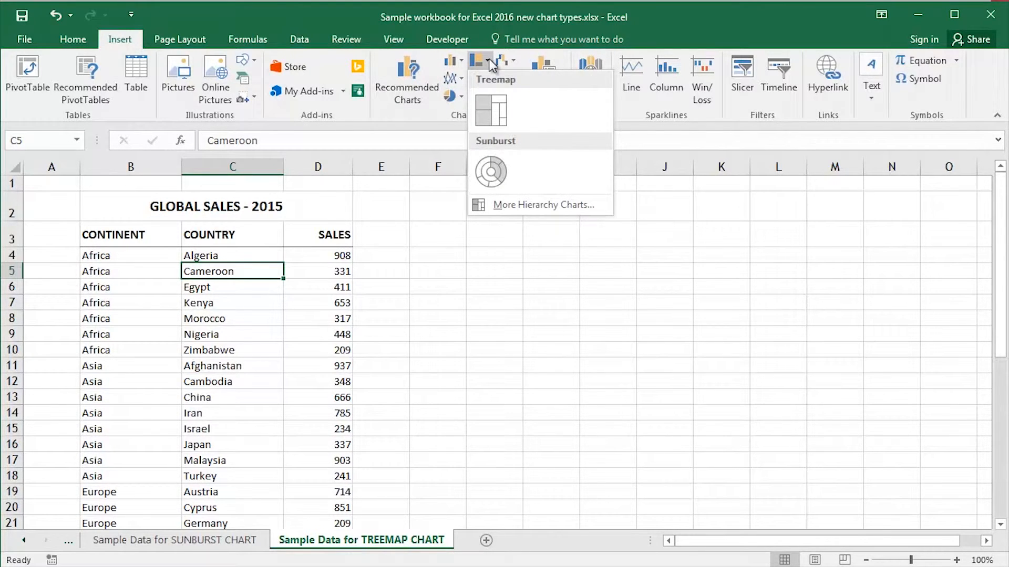
mouse_move(490, 109)
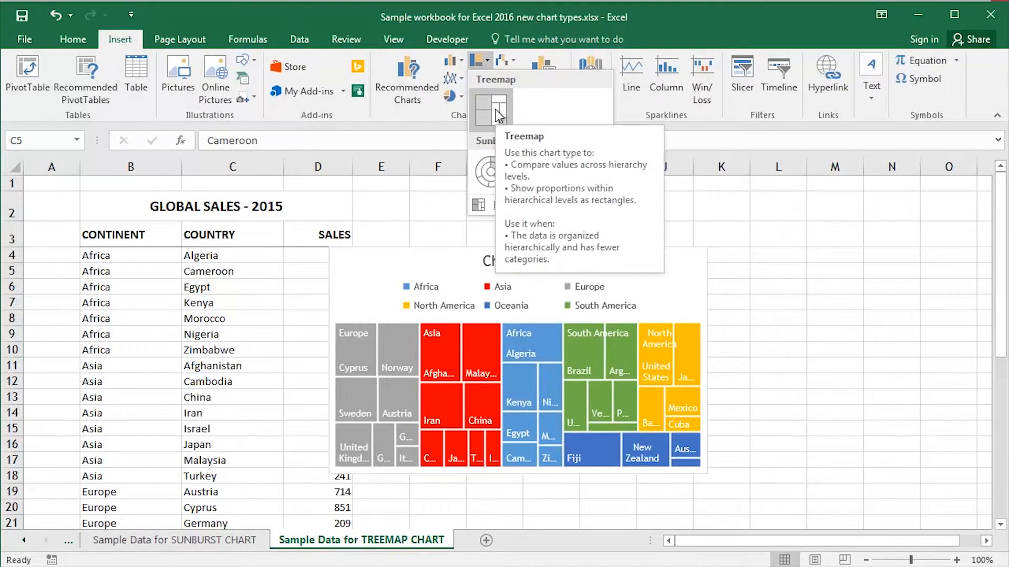
- Insert a Treemap chart of the global sales table and scroll down the sheet
left_click(494, 106)
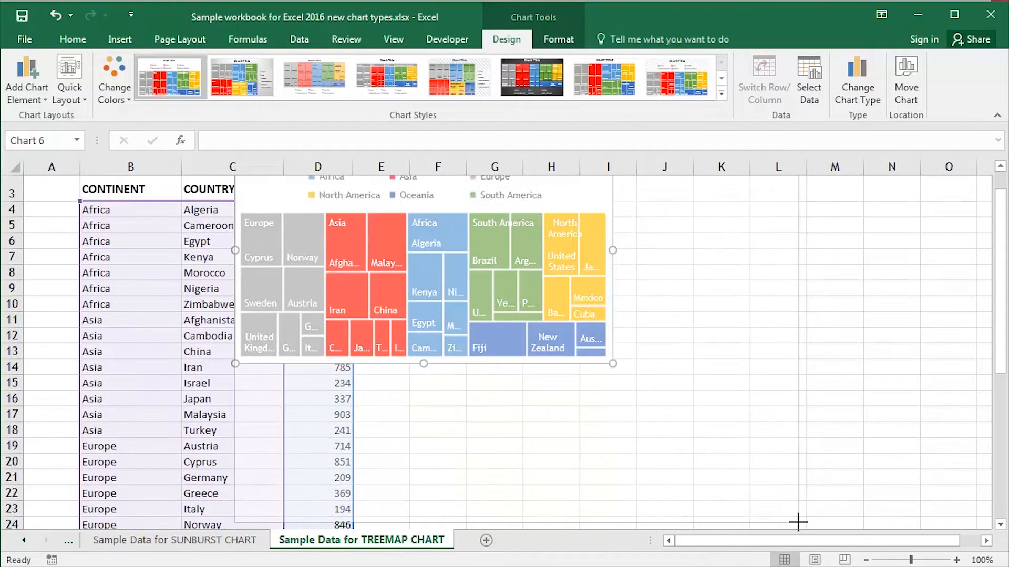
scroll("down", 3)
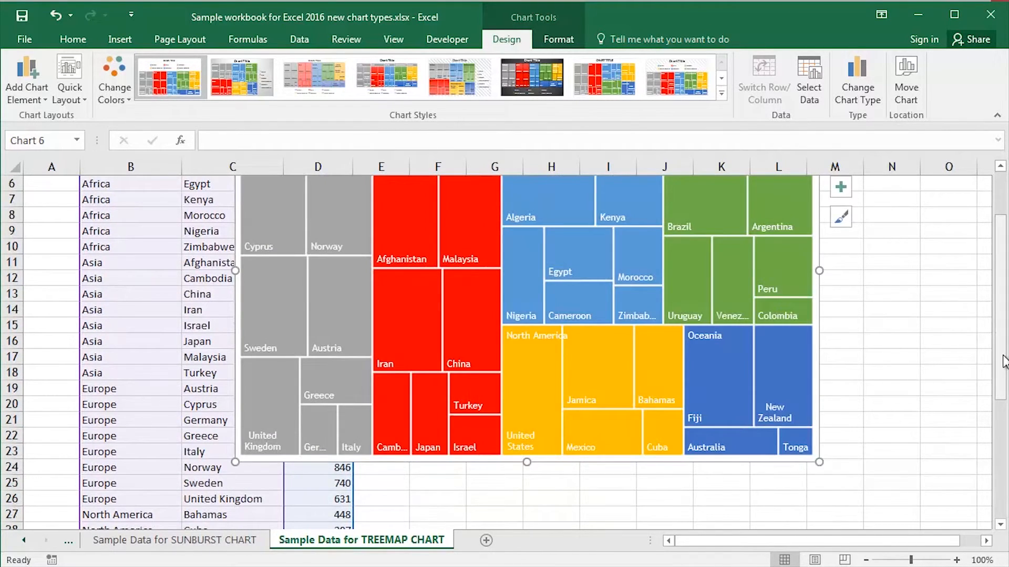